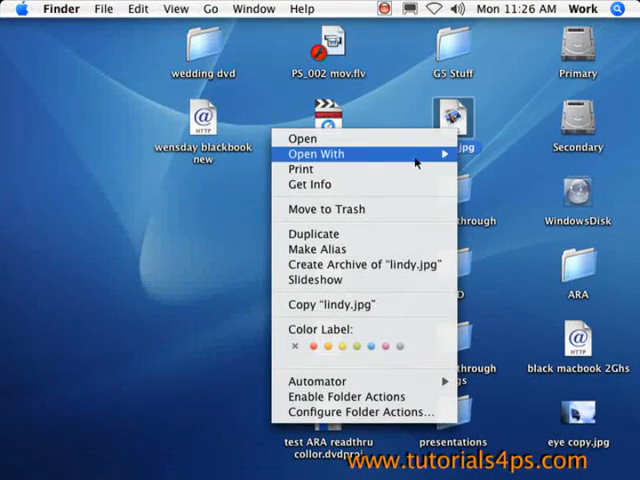
Step: Open lindy.jpg from the desktop in Adobe Photoshop CS using Open With
left_click(314, 153)
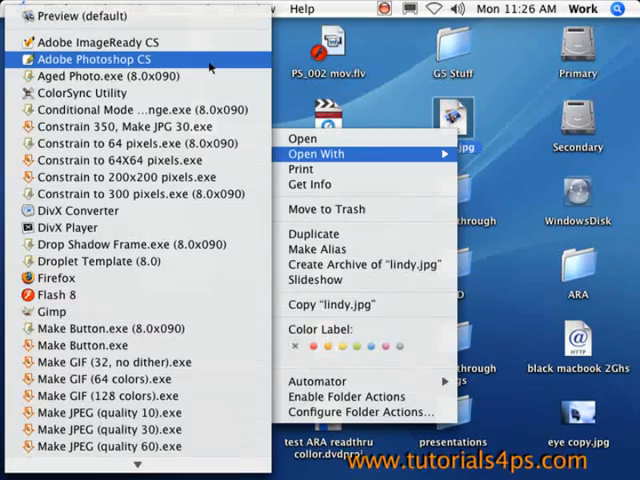
left_click(92, 59)
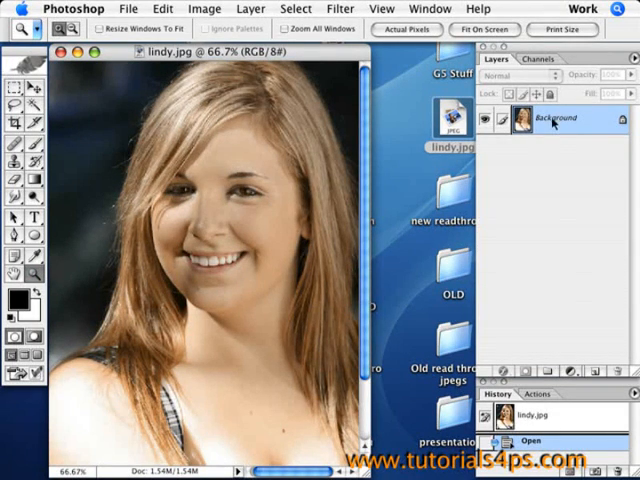
Step: Duplicate the Background layer into a new layer named 'glow'
right_click(553, 118)
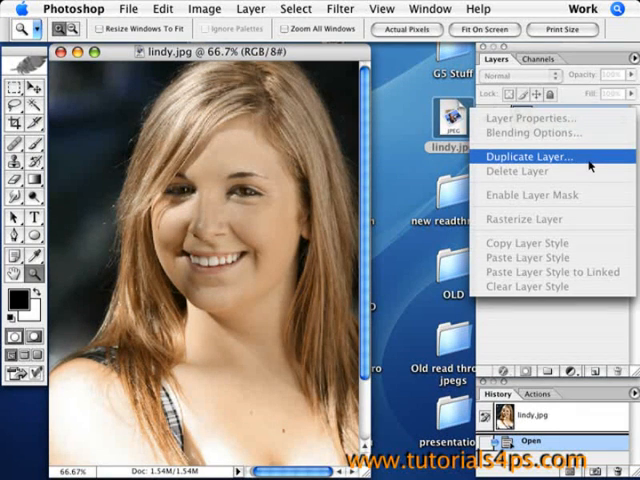
left_click(528, 155)
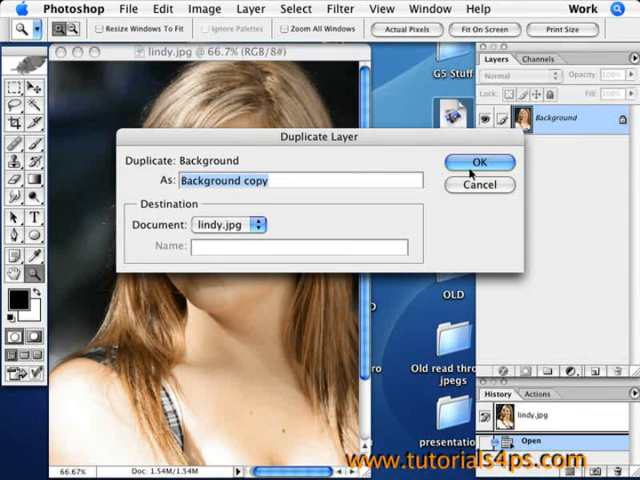
type("g")
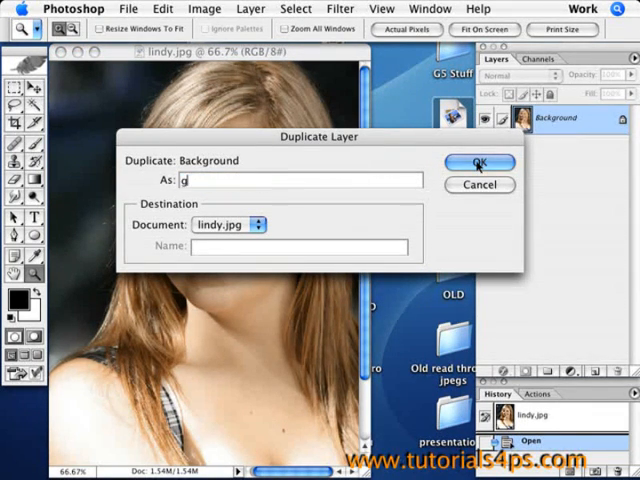
type("glow")
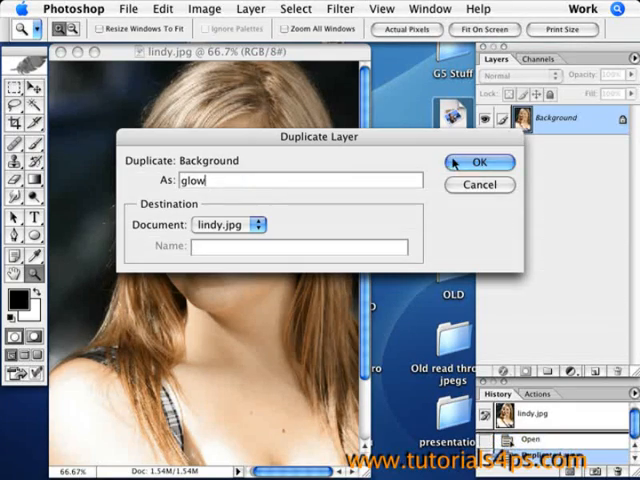
left_click(478, 162)
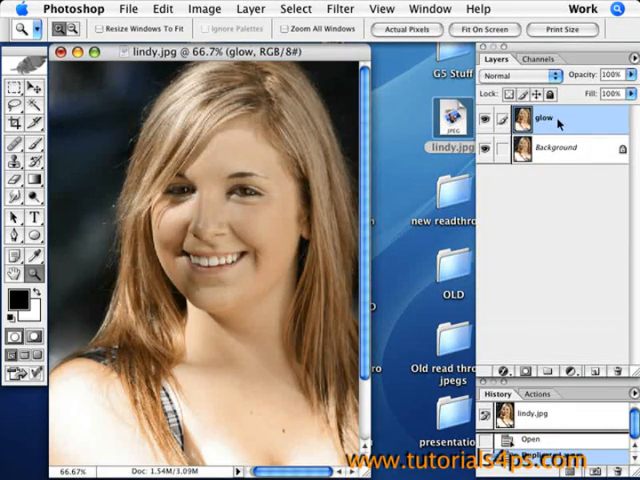
Step: Set the glow layer's blend mode to Overlay in the Layers palette
left_click(530, 74)
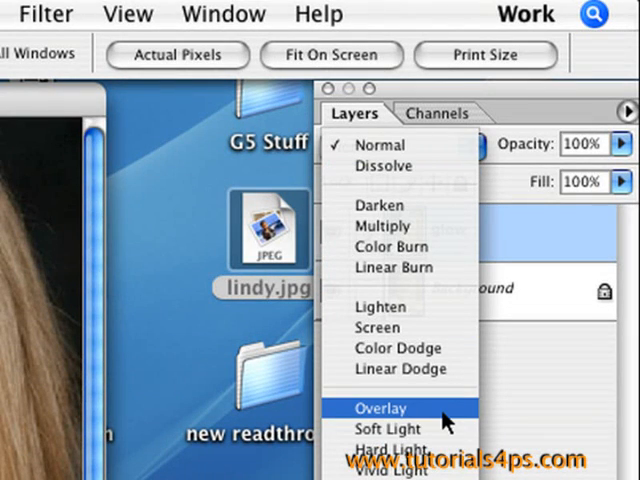
left_click(380, 407)
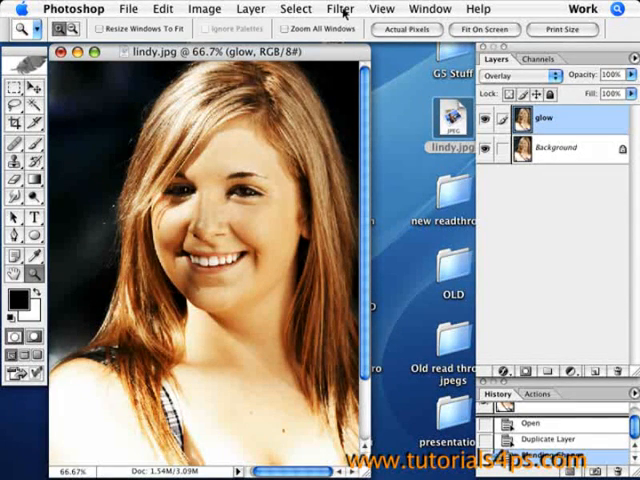
Step: Apply a Gaussian Blur with a radius of about 4.2 pixels to the glow layer
left_click(340, 9)
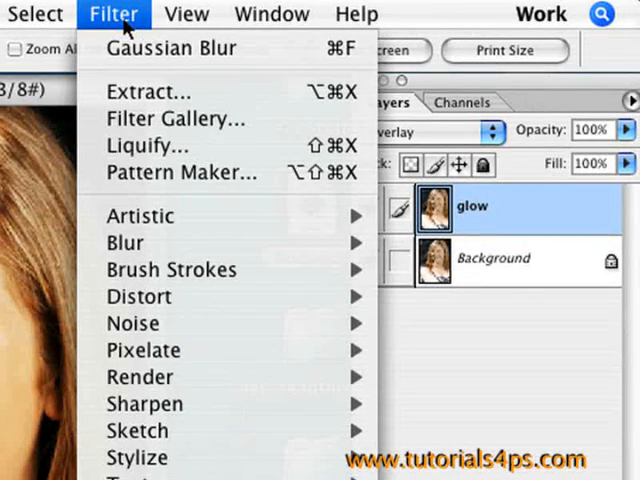
mouse_move(124, 242)
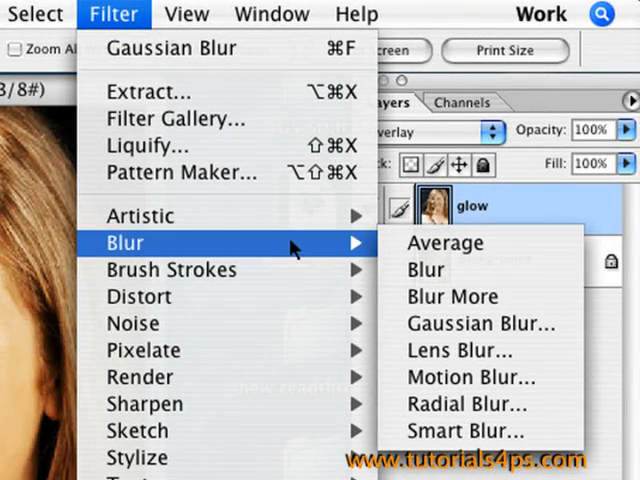
mouse_move(452, 297)
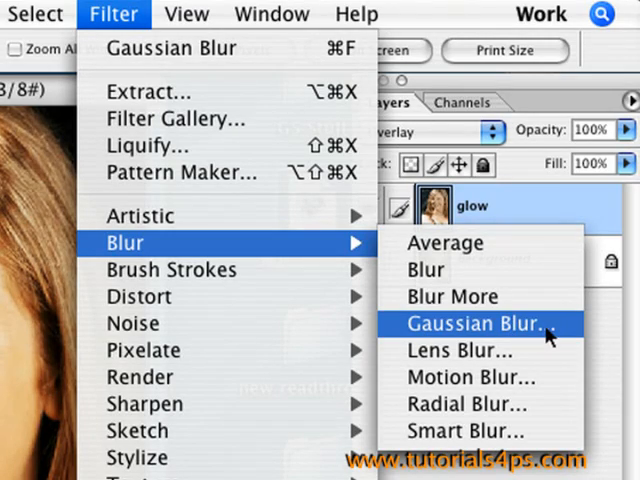
left_click(465, 323)
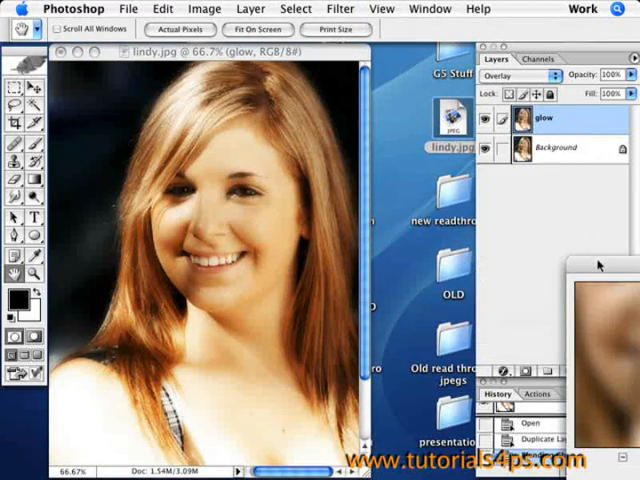
left_click(340, 8)
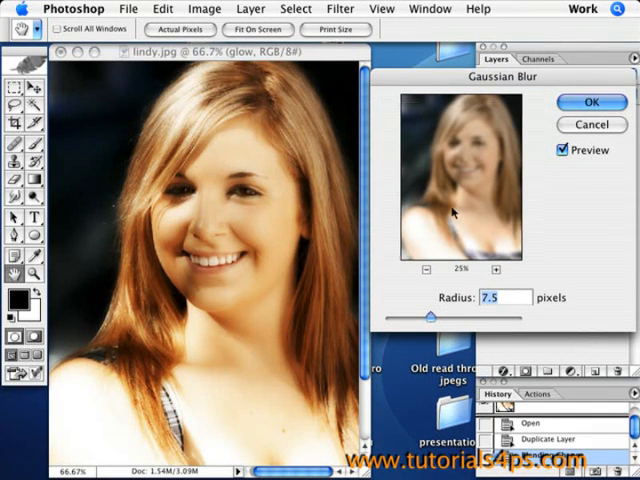
left_click_drag(437, 315, 450, 315)
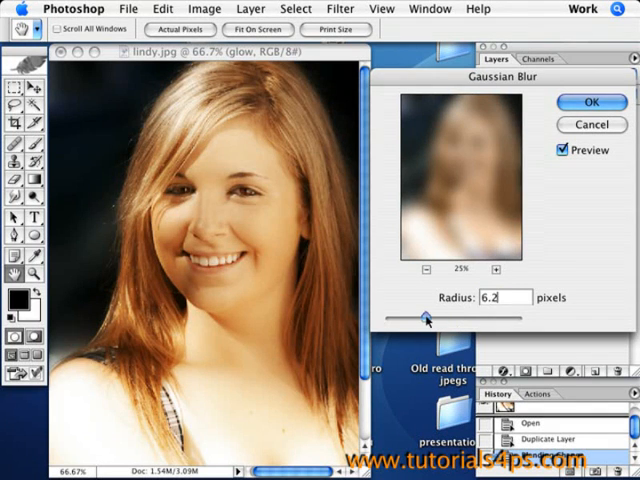
left_click_drag(429, 317, 434, 317)
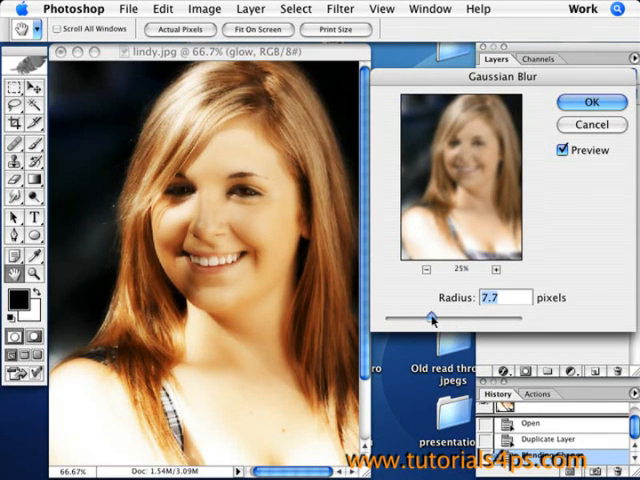
left_click_drag(433, 315, 410, 315)
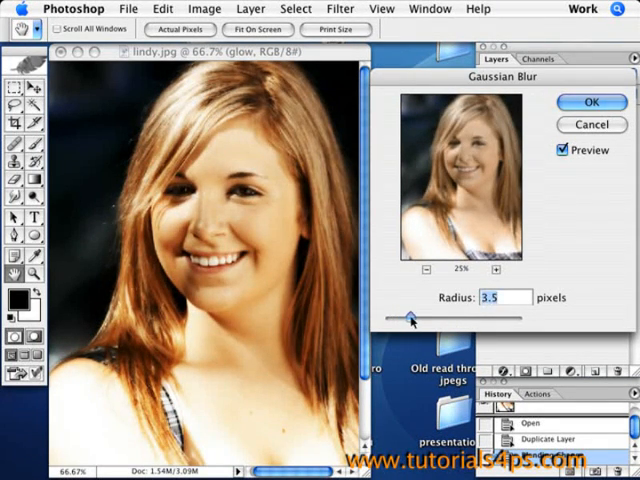
left_click_drag(410, 318, 418, 318)
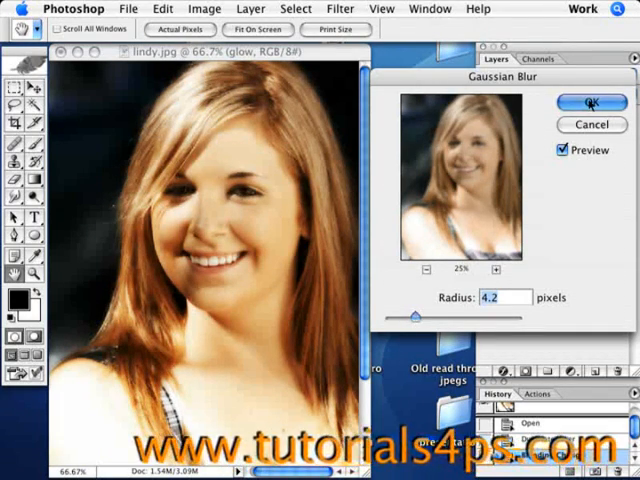
left_click(591, 102)
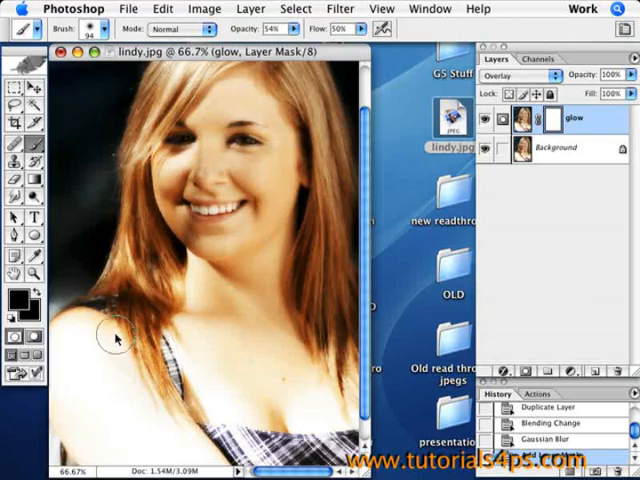
mouse_move(80, 305)
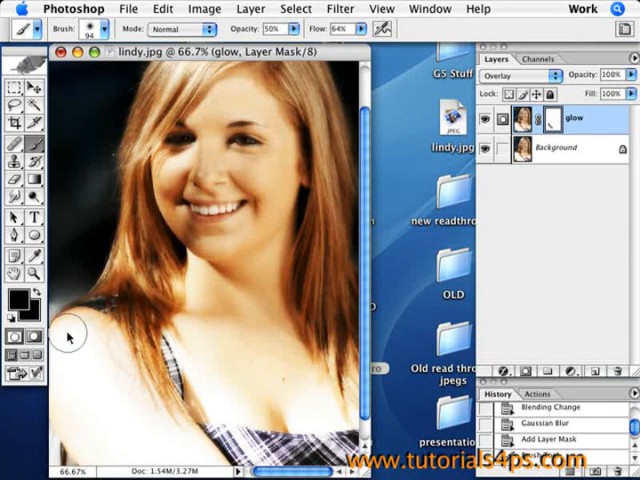
Step: Paint over the eyes on the glow layer mask to remove the glow there
left_click_drag(69, 337, 178, 451)
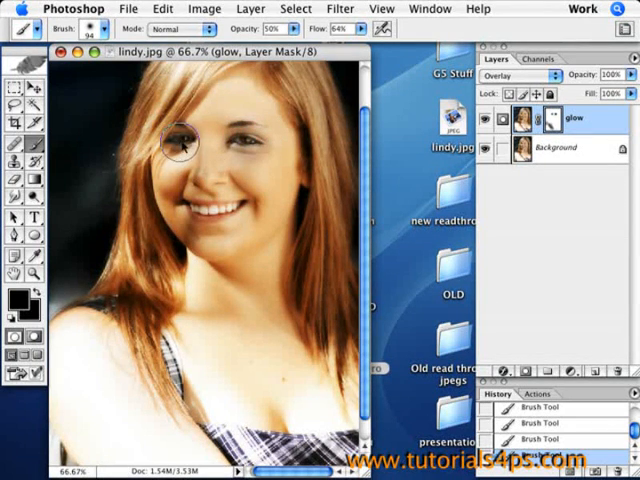
mouse_move(318, 150)
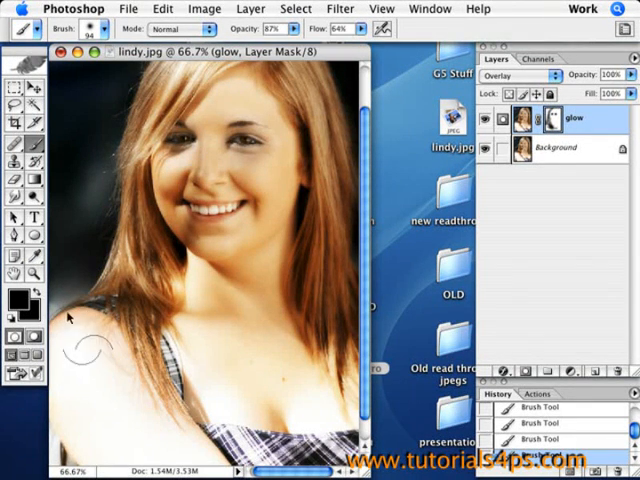
Step: Select the glow layer's image thumbnail, then bring up the File menu for saving
left_click(556, 118)
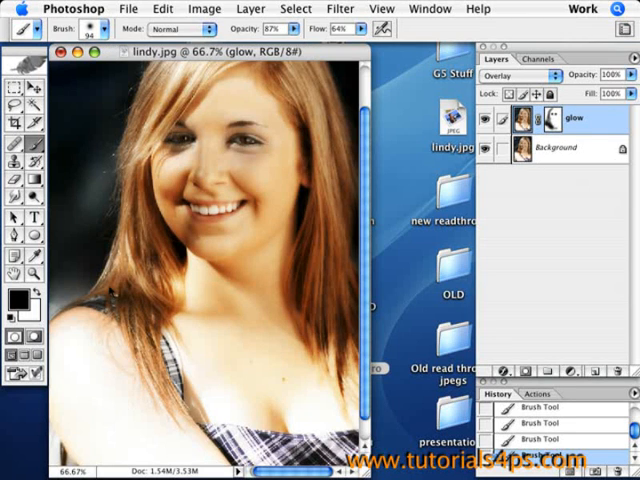
mouse_move(158, 414)
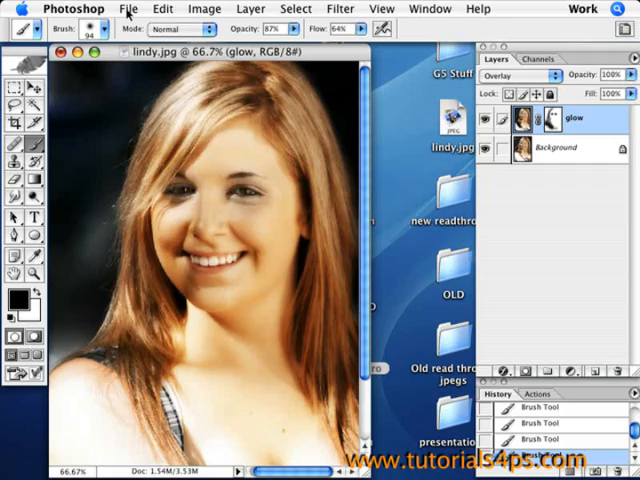
left_click(128, 9)
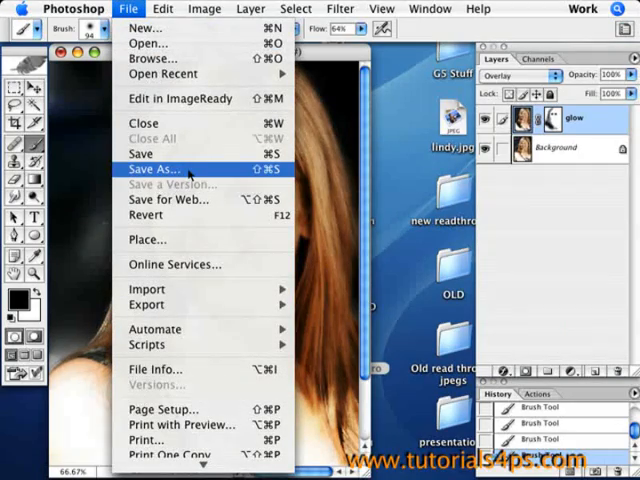